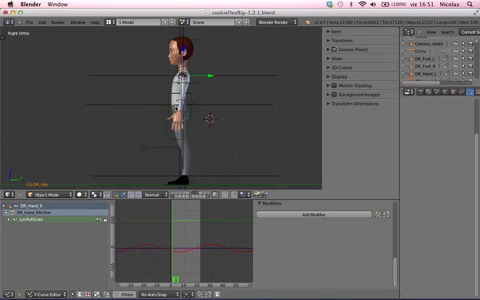
mouse_move(230, 130)
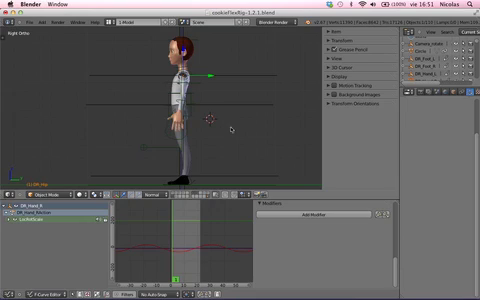